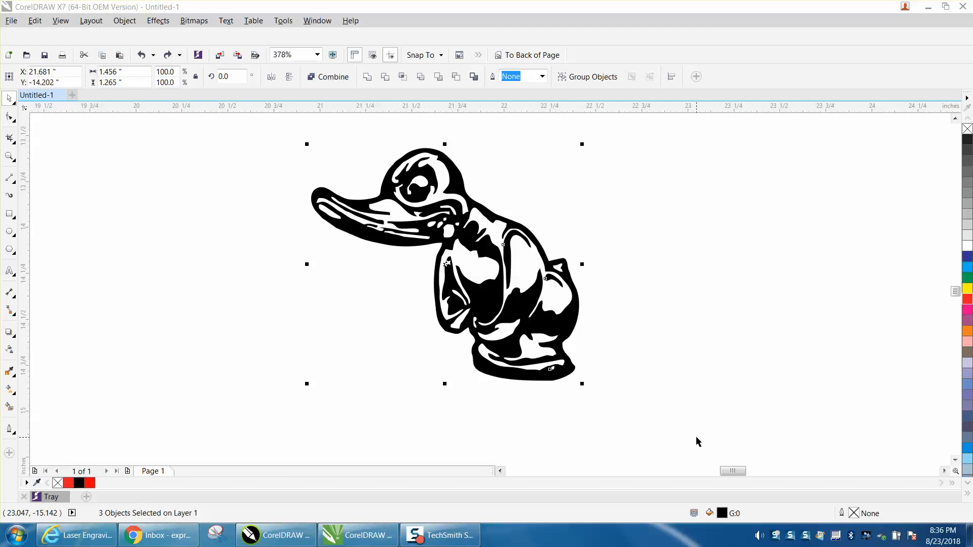
mouse_move(594, 277)
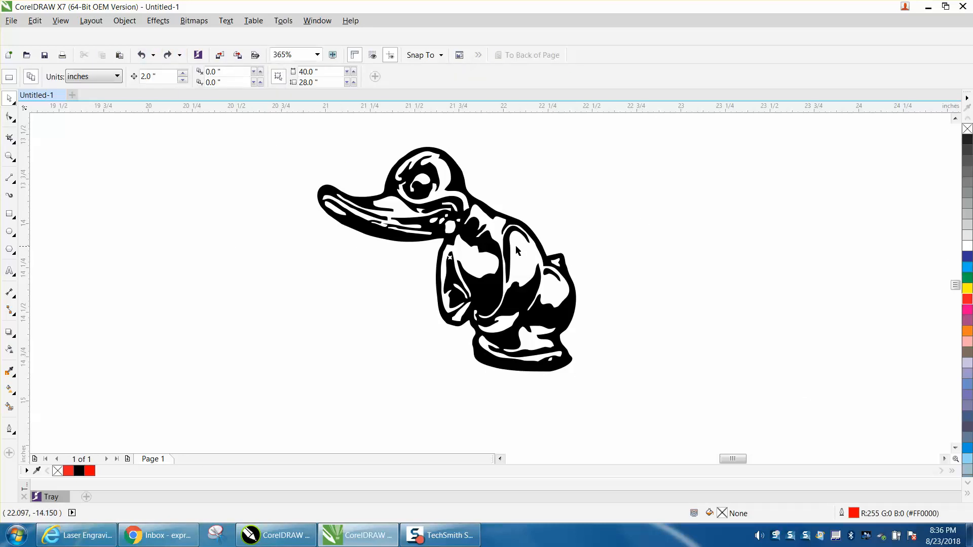
Pull one piece of the duck graphic away to the right of the duck
left_click(9, 116)
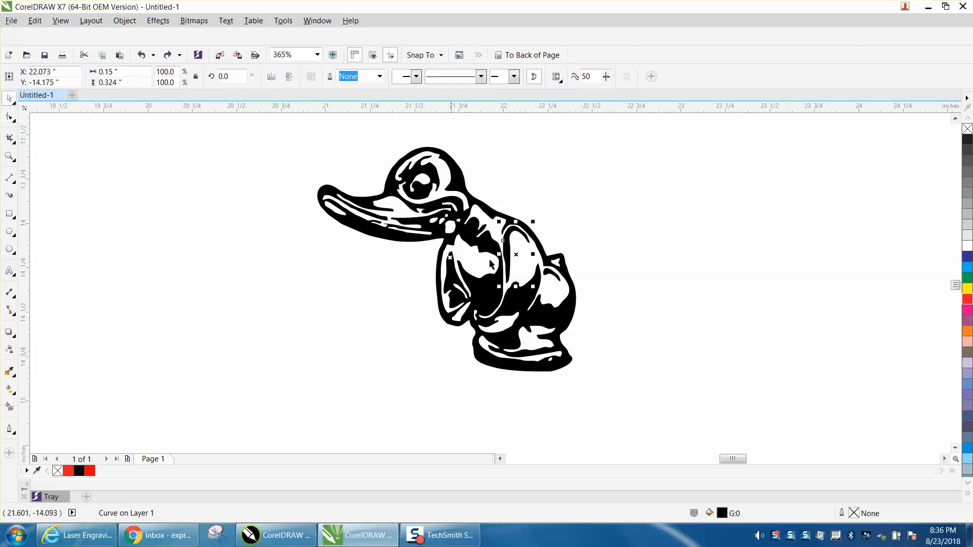
left_click_drag(515, 254, 602, 248)
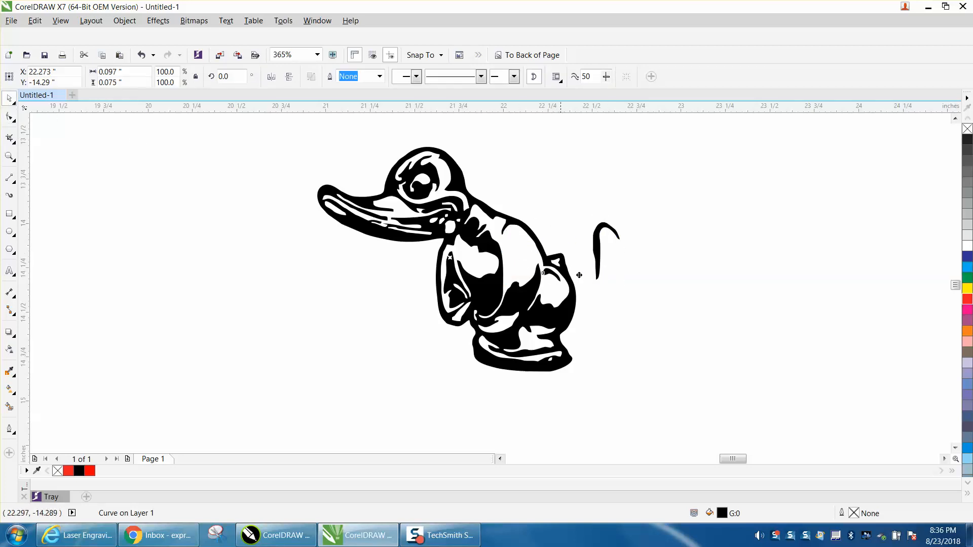
left_click(141, 56)
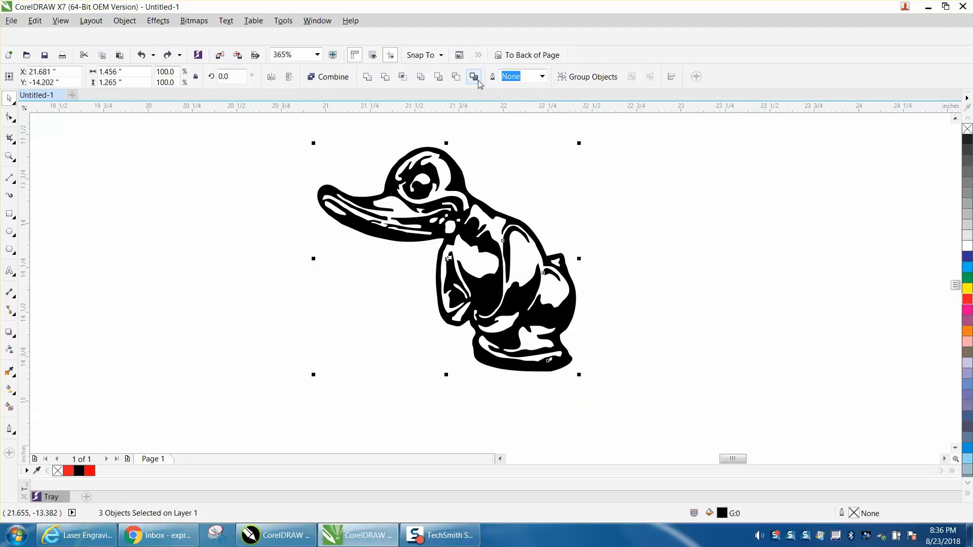
mouse_move(474, 76)
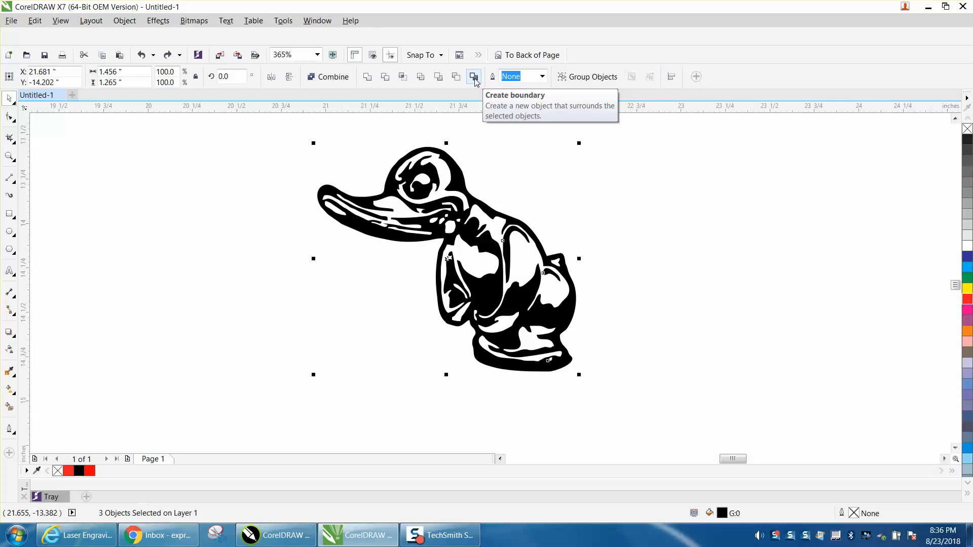
Create a boundary outline around the whole duck and move it beside the duck
left_click(474, 77)
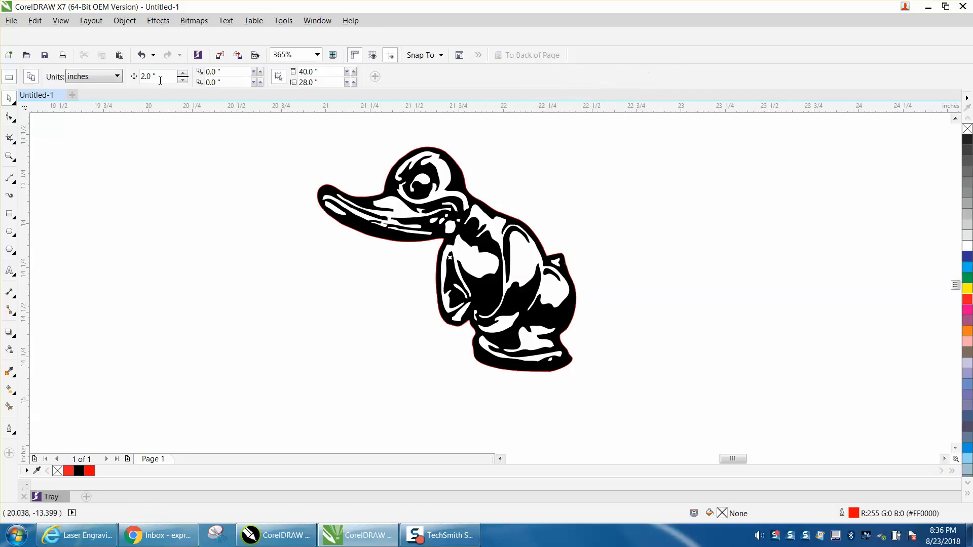
left_click(447, 248)
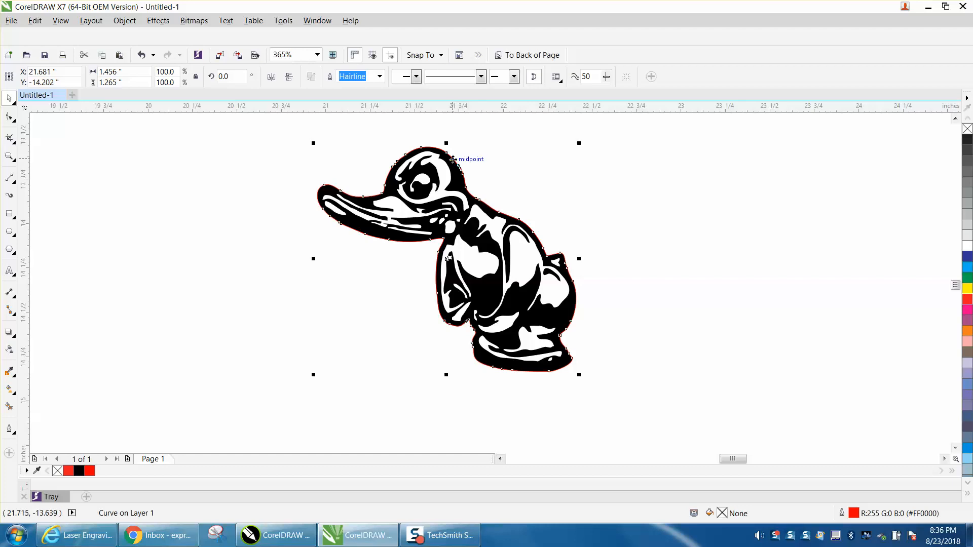
left_click_drag(446, 259, 801, 259)
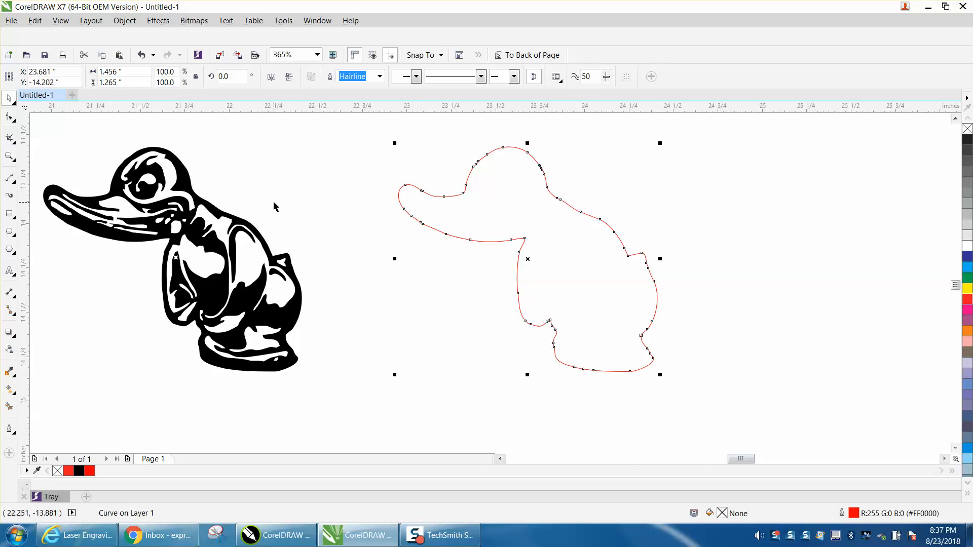
mouse_move(152, 41)
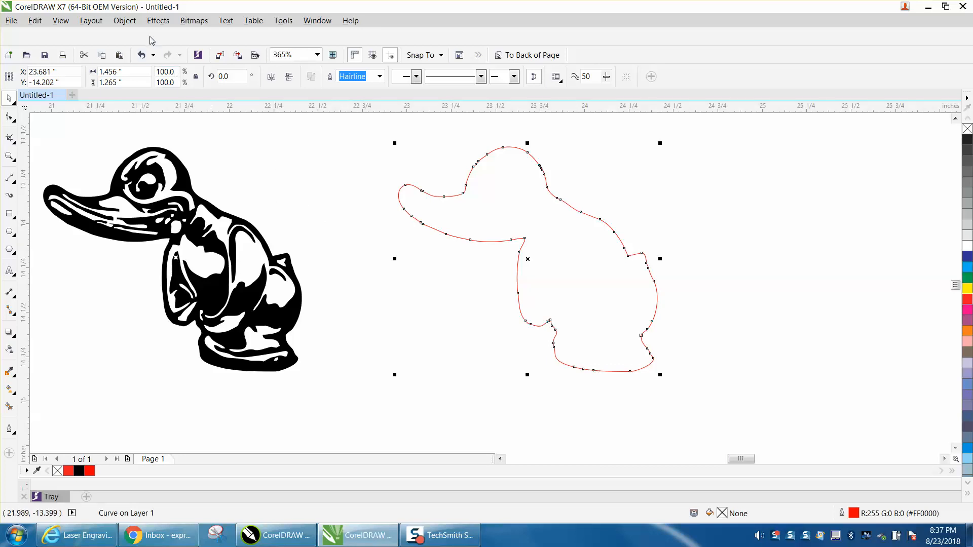
Open the Effects menu to reach the contour effect
left_click(158, 20)
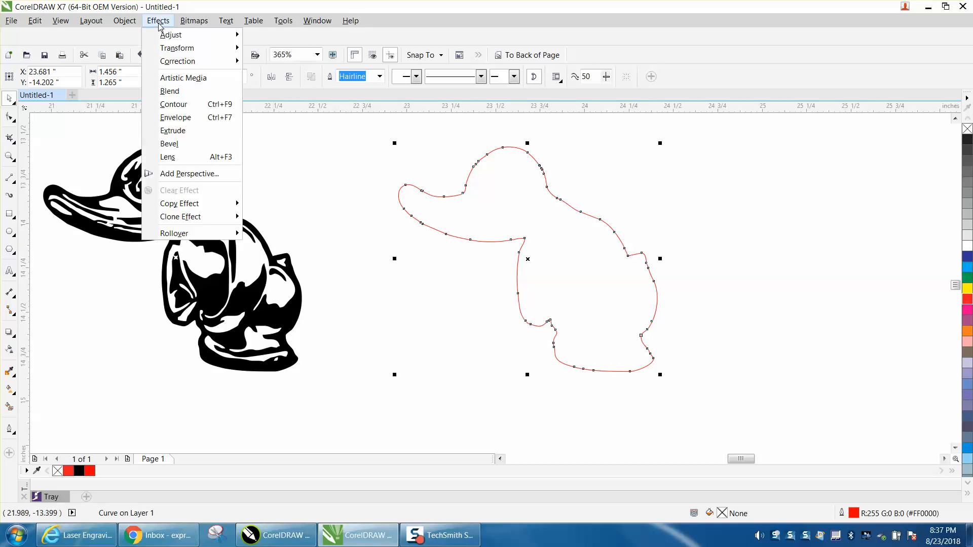
mouse_move(174, 104)
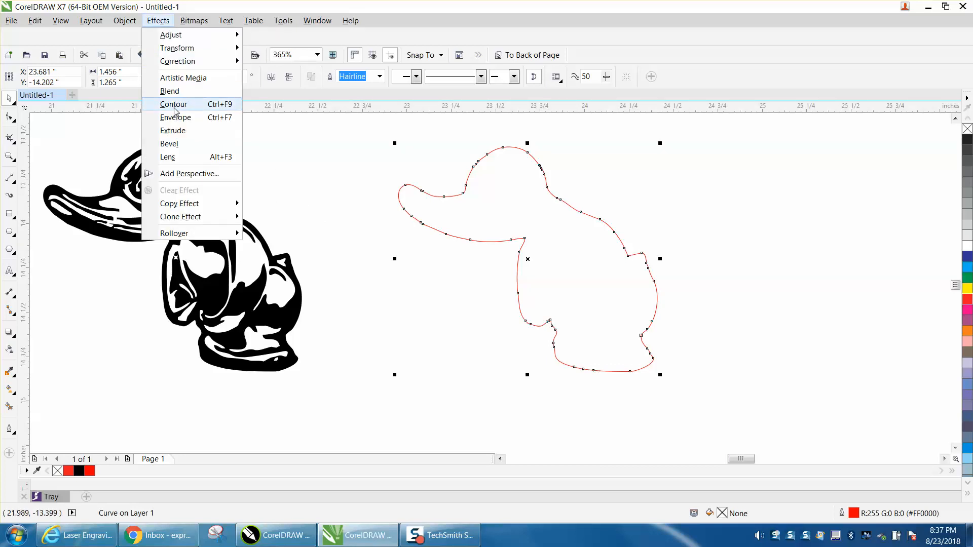
Apply a one-step 0.02-inch outside contour, after trying offsets 2 and 0.002
left_click(174, 103)
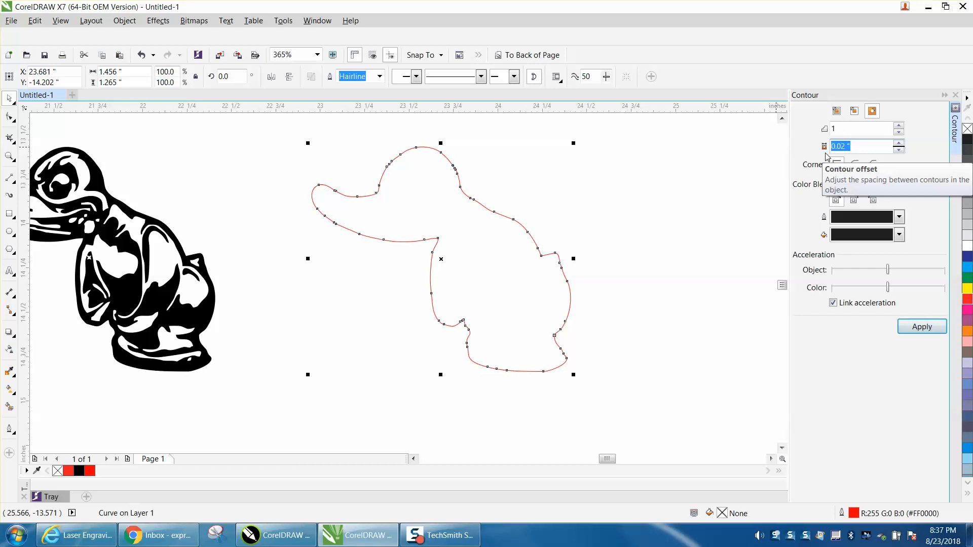
type("2")
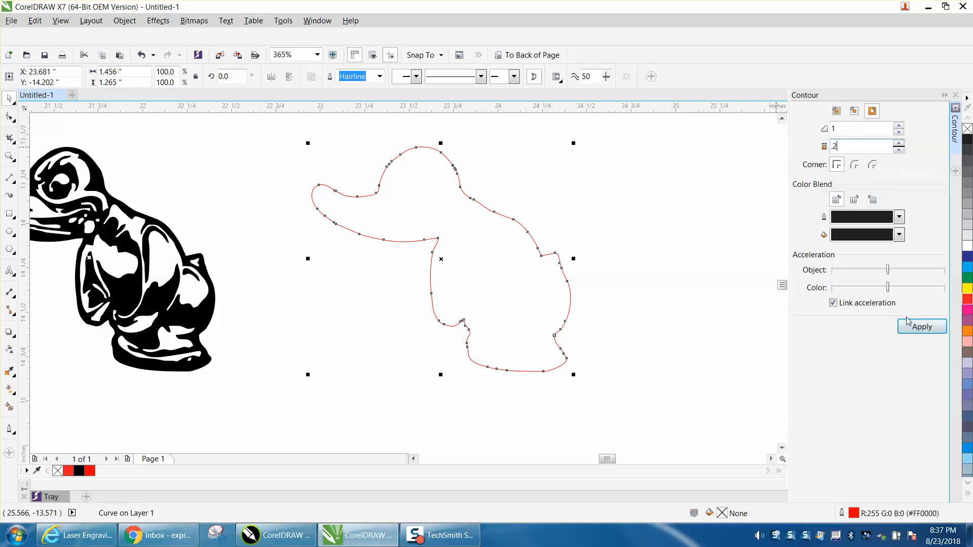
left_click(921, 326)
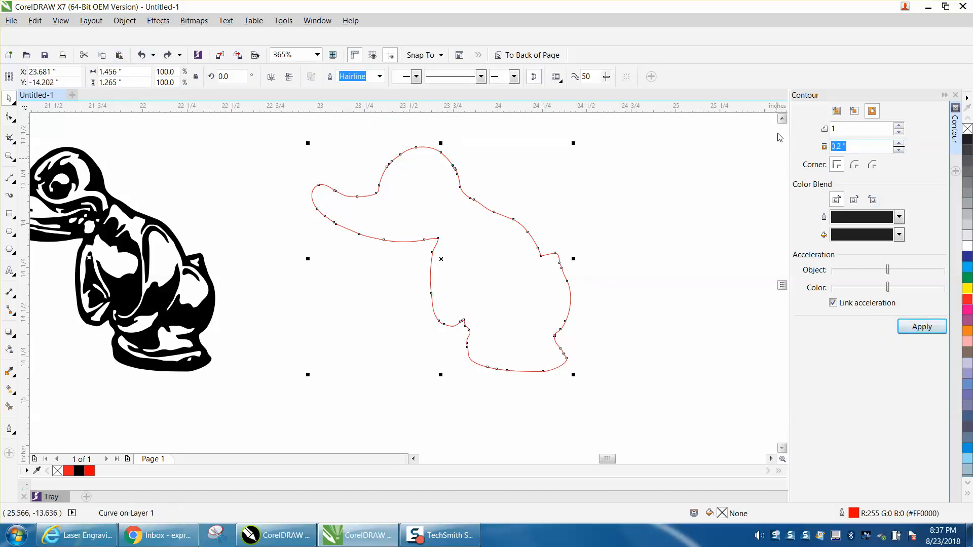
type(".002")
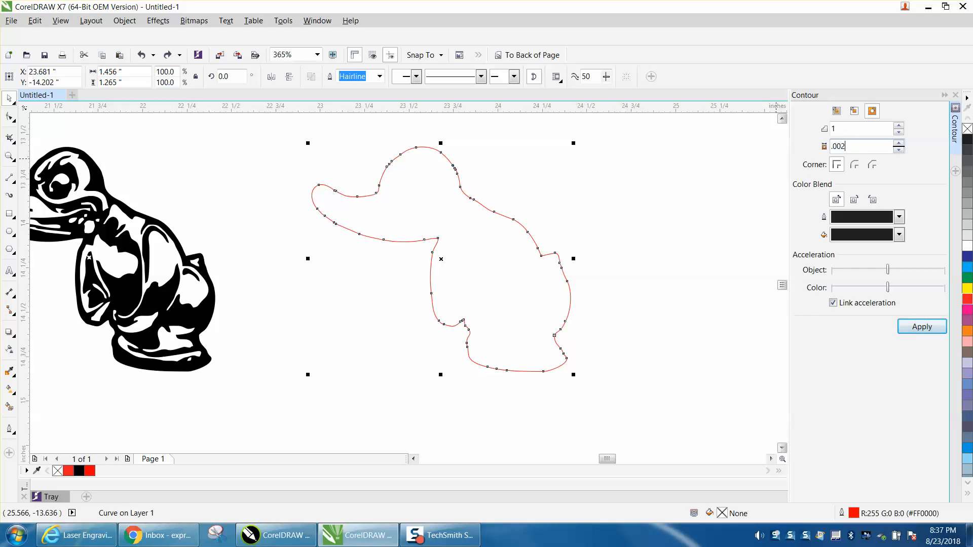
left_click(921, 327)
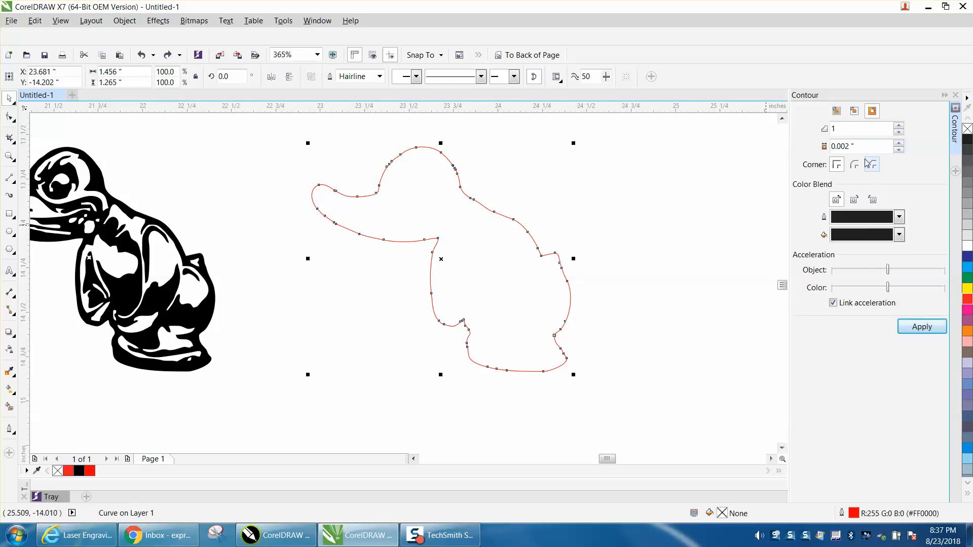
type(".02")
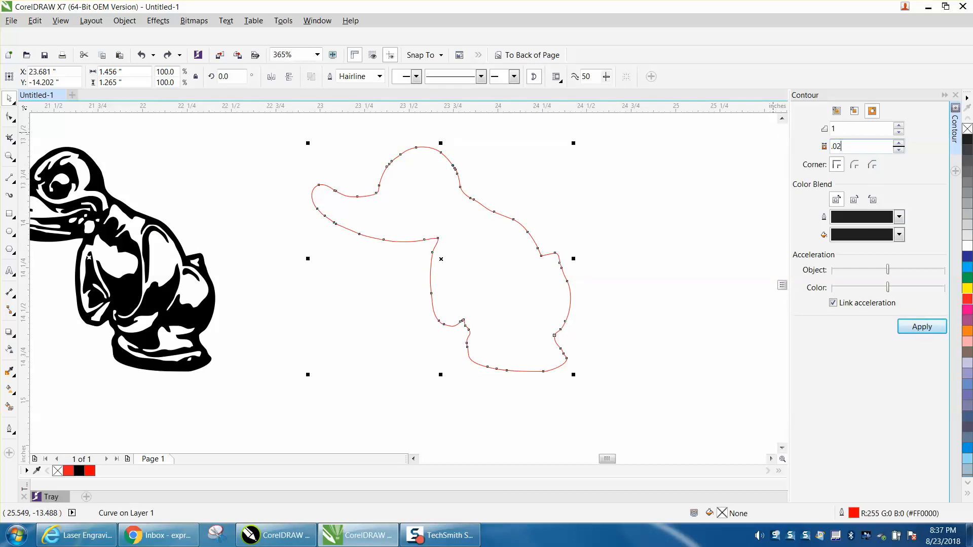
left_click(921, 326)
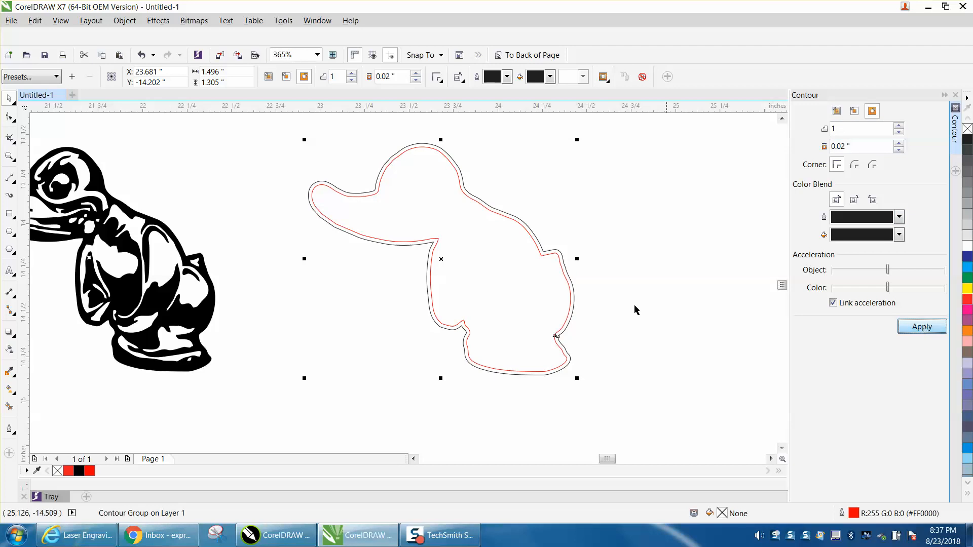
Break the contour group apart and zoom in on the contour around the duck
left_click(124, 20)
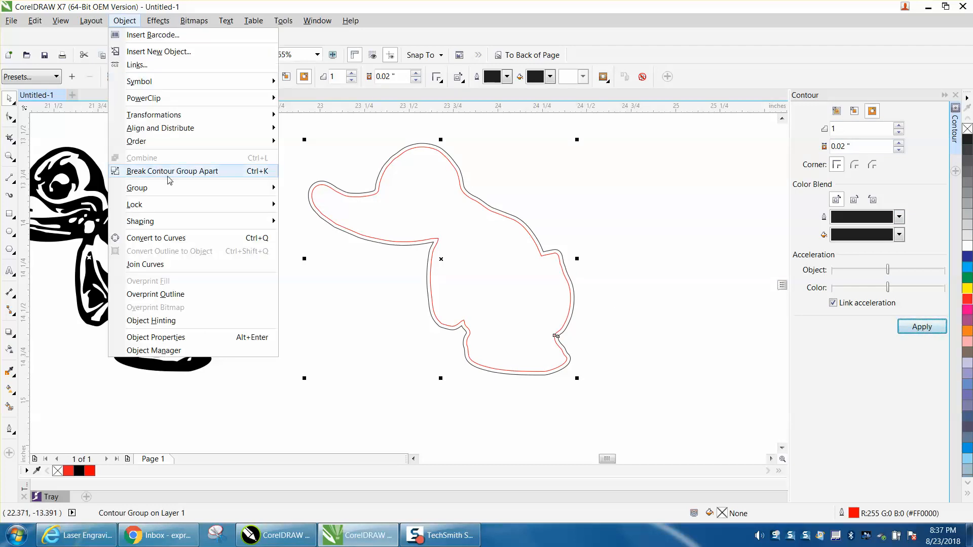
left_click(172, 170)
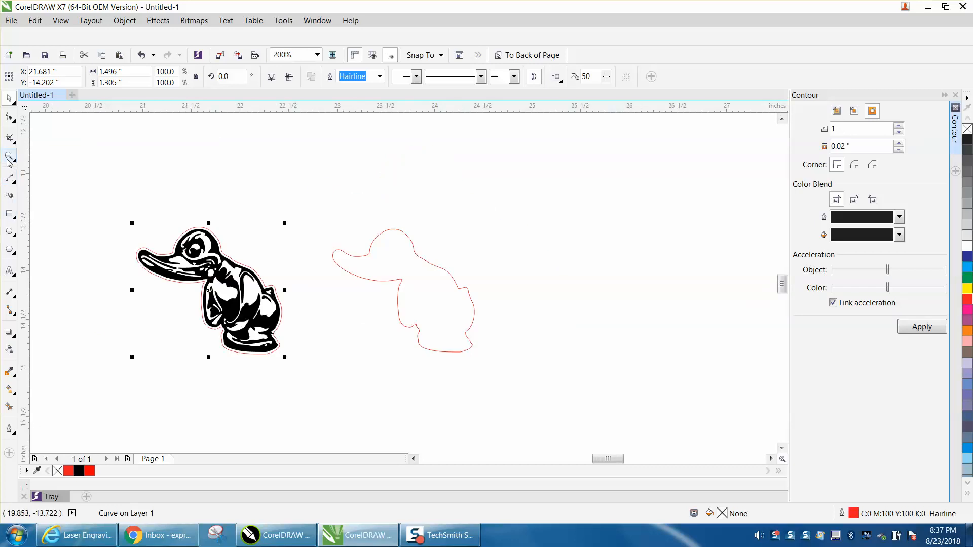
left_click(338, 366)
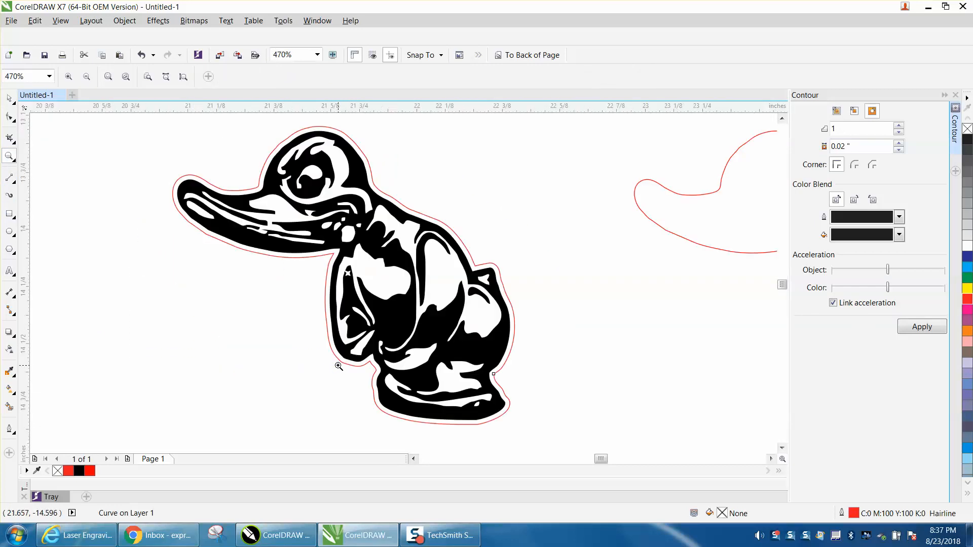